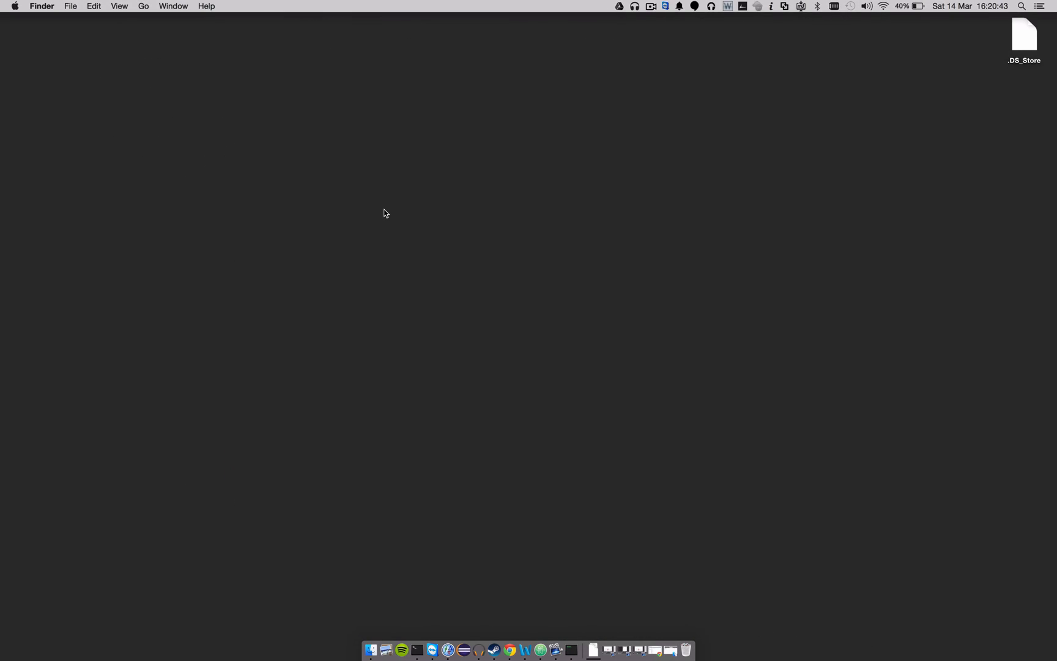
pyautogui.moveTo(228, 76)
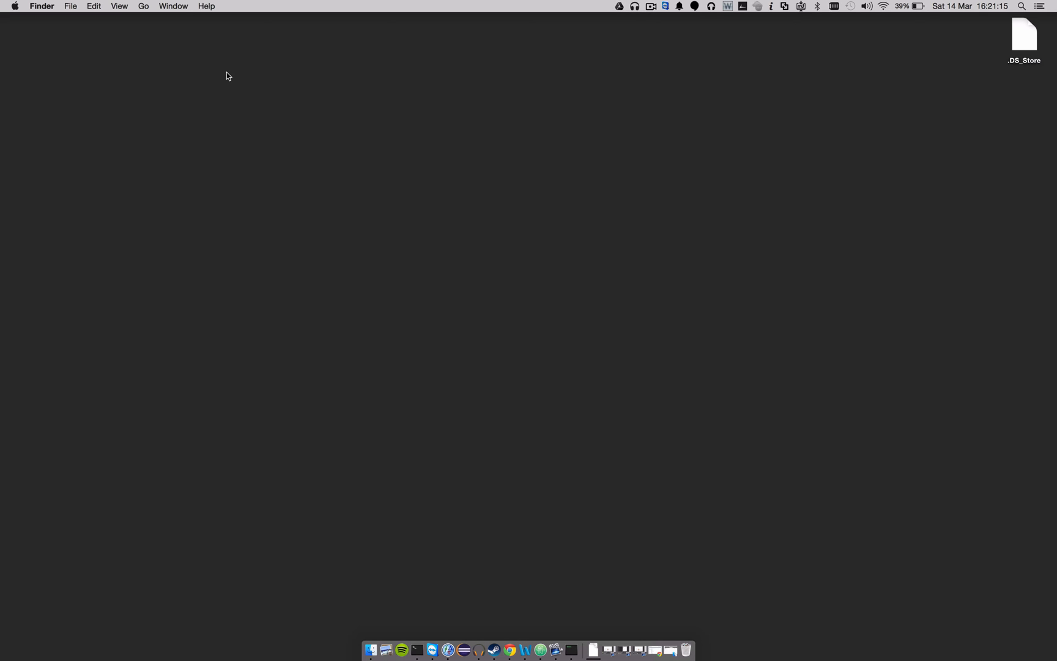
# Step: Launch System Preferences from the Apple menu on the Finder desktop
pyautogui.click(13, 6)
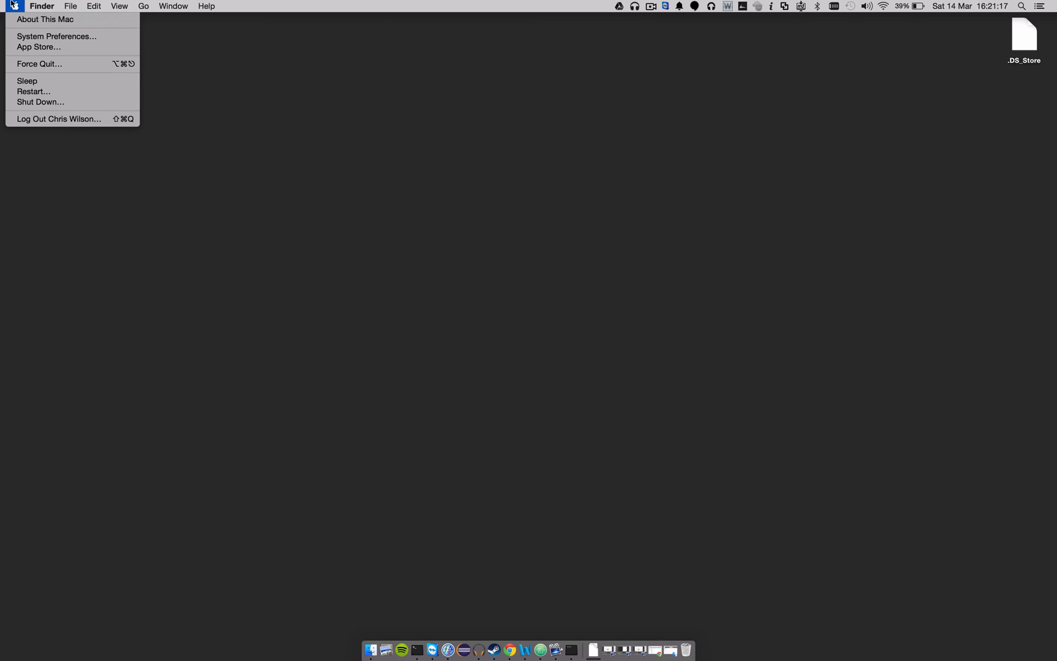
pyautogui.click(56, 36)
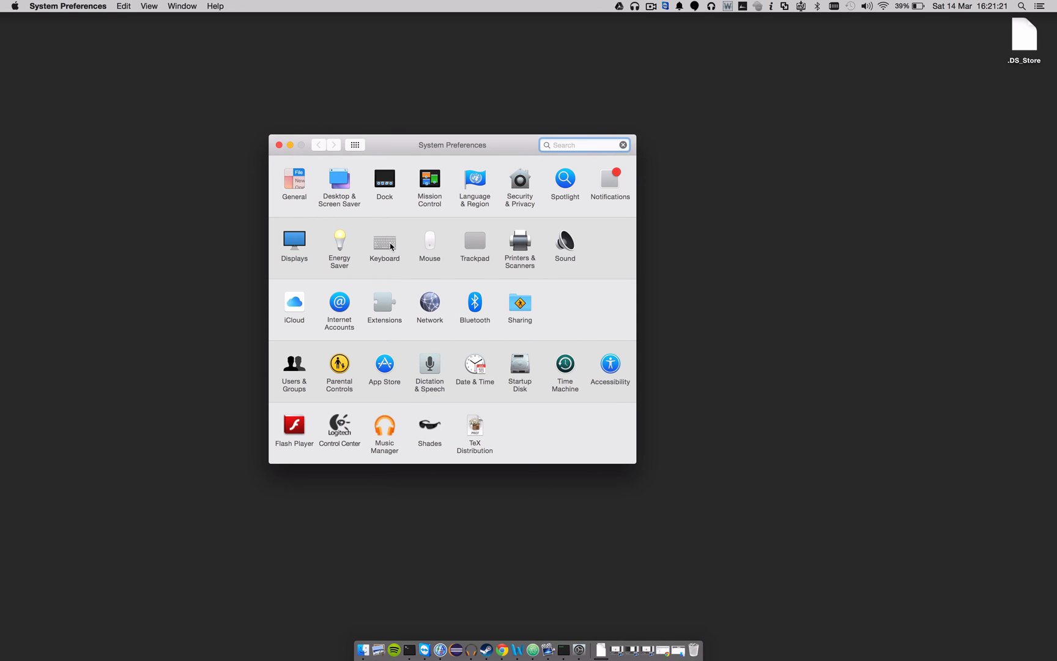
# Step: Enter the Keyboard pane and bring up its Modifier Keys remapping sheet
pyautogui.click(384, 242)
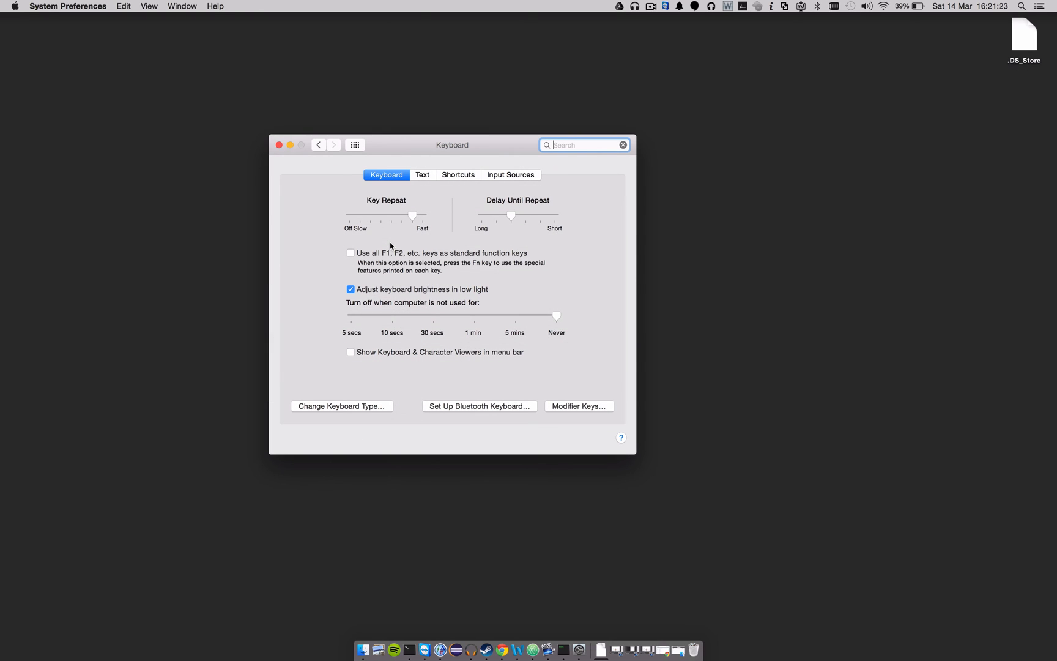
pyautogui.moveTo(458, 224)
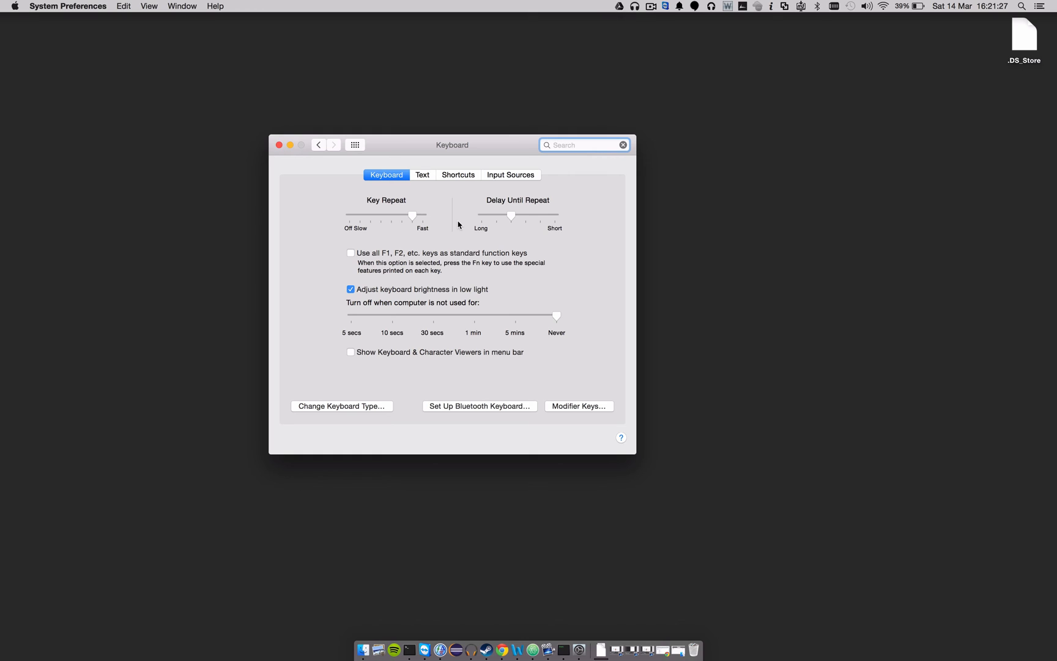
pyautogui.click(578, 406)
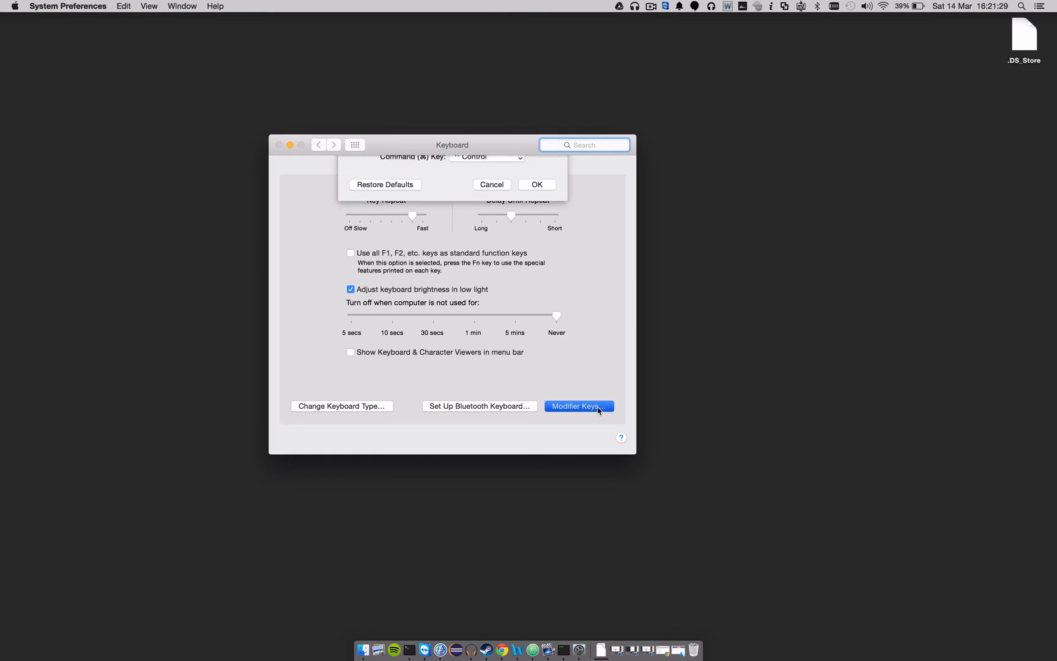
pyautogui.click(579, 407)
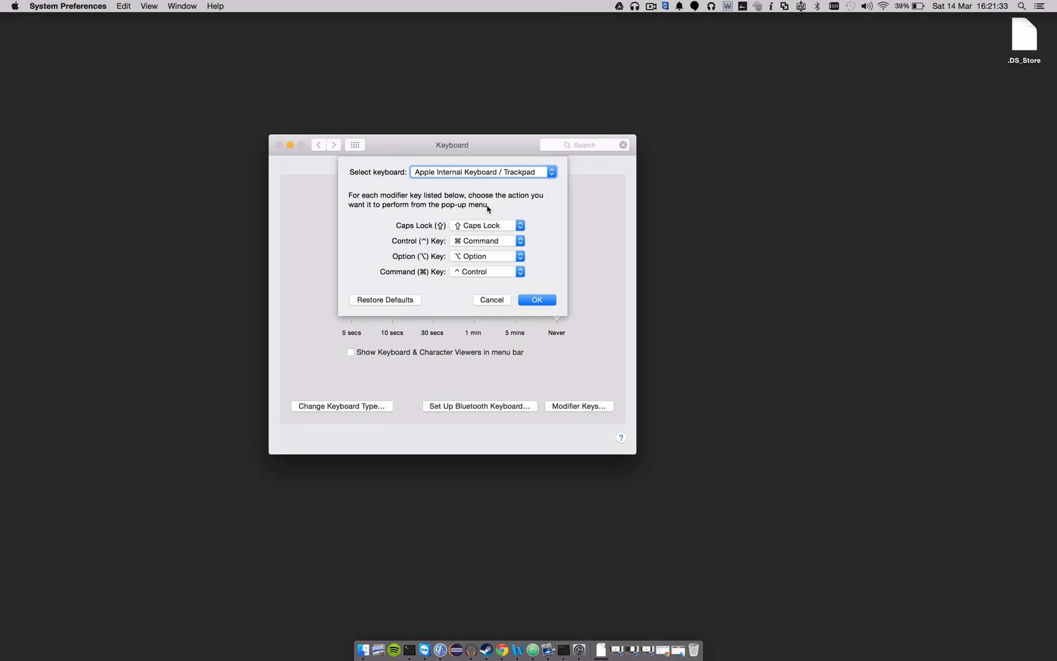
pyautogui.moveTo(481, 234)
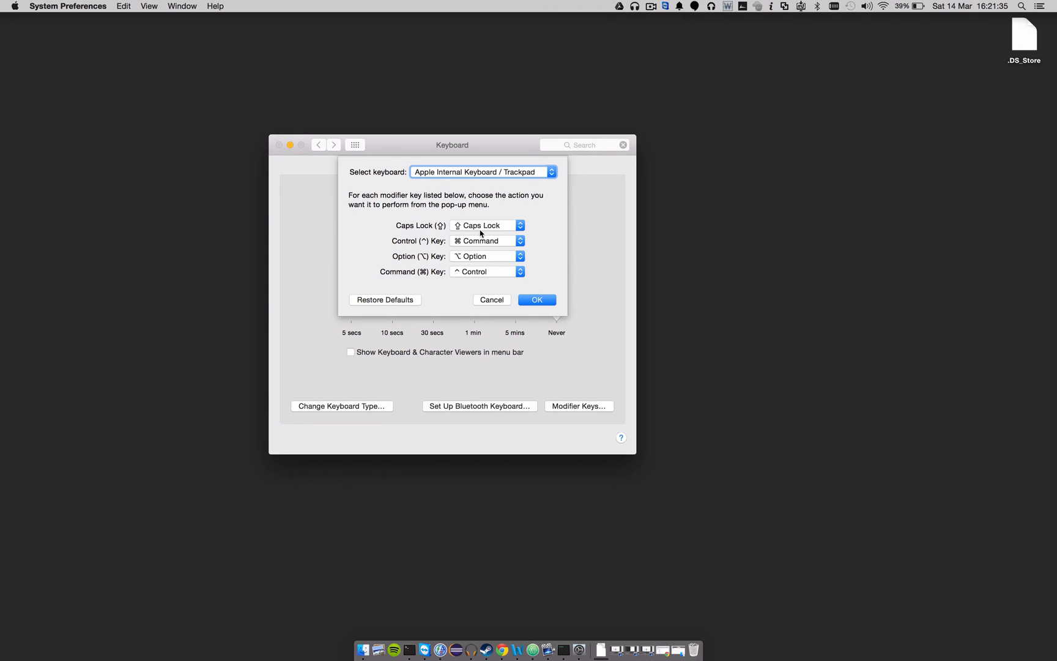
pyautogui.moveTo(424, 247)
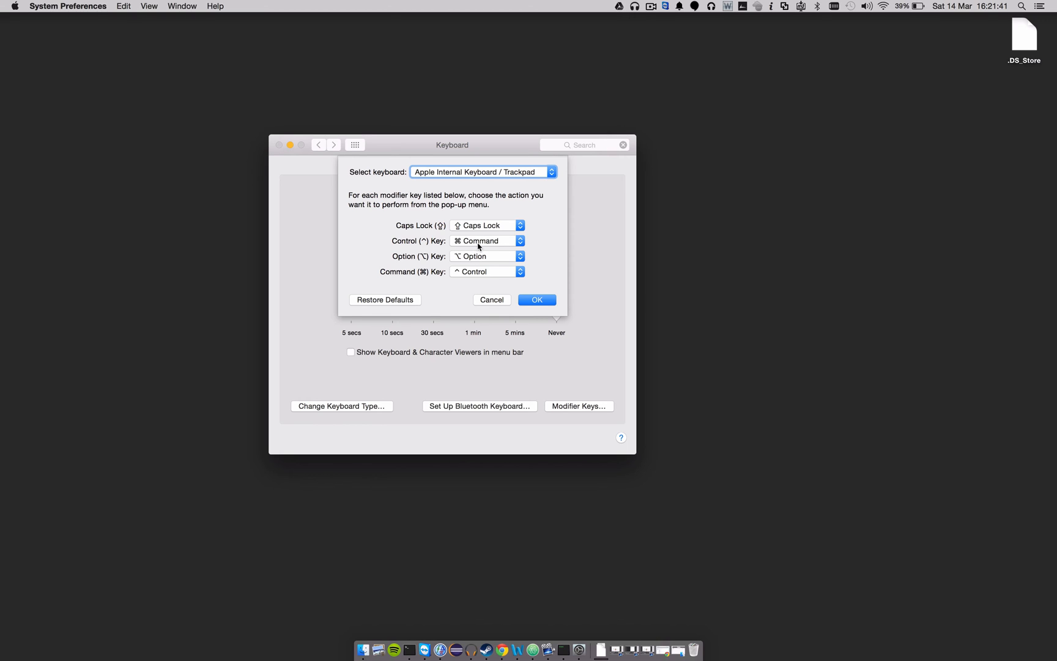
pyautogui.click(487, 241)
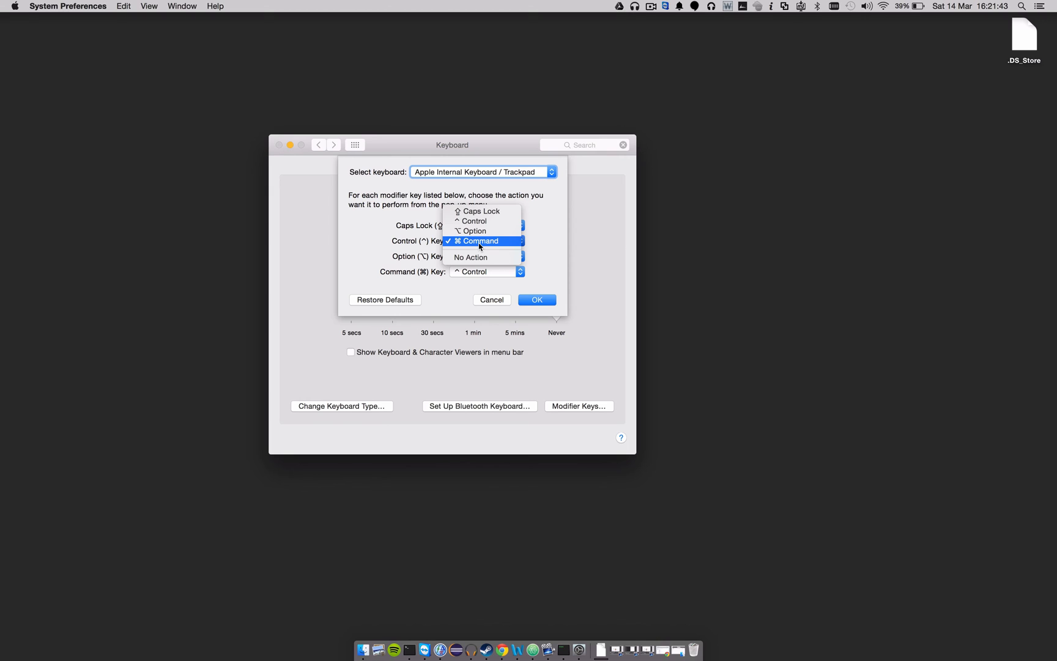
pyautogui.click(480, 241)
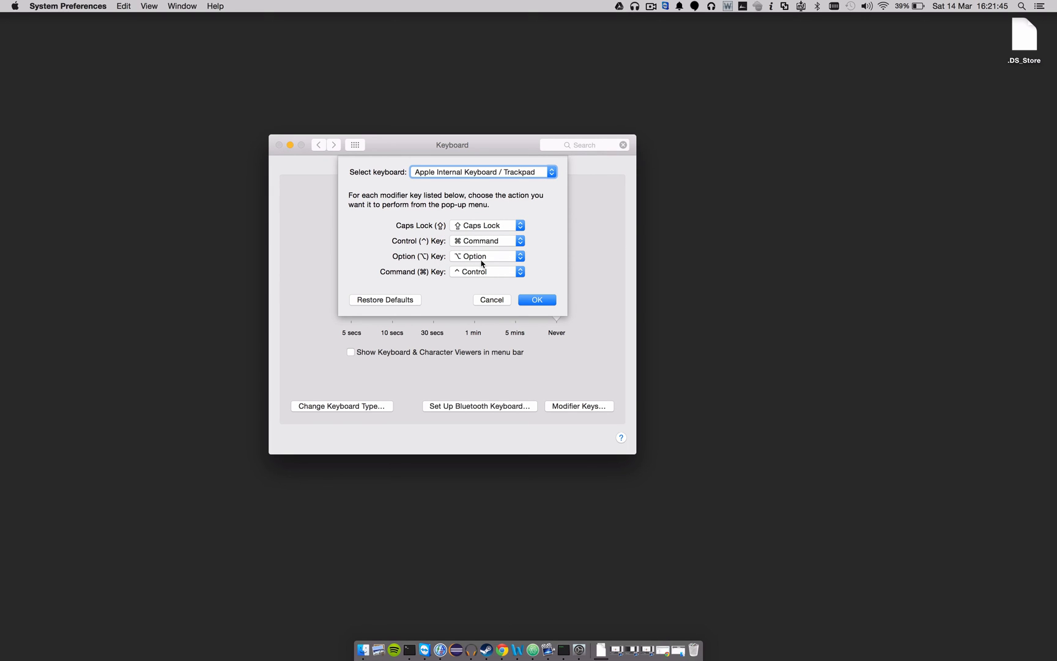
pyautogui.moveTo(477, 277)
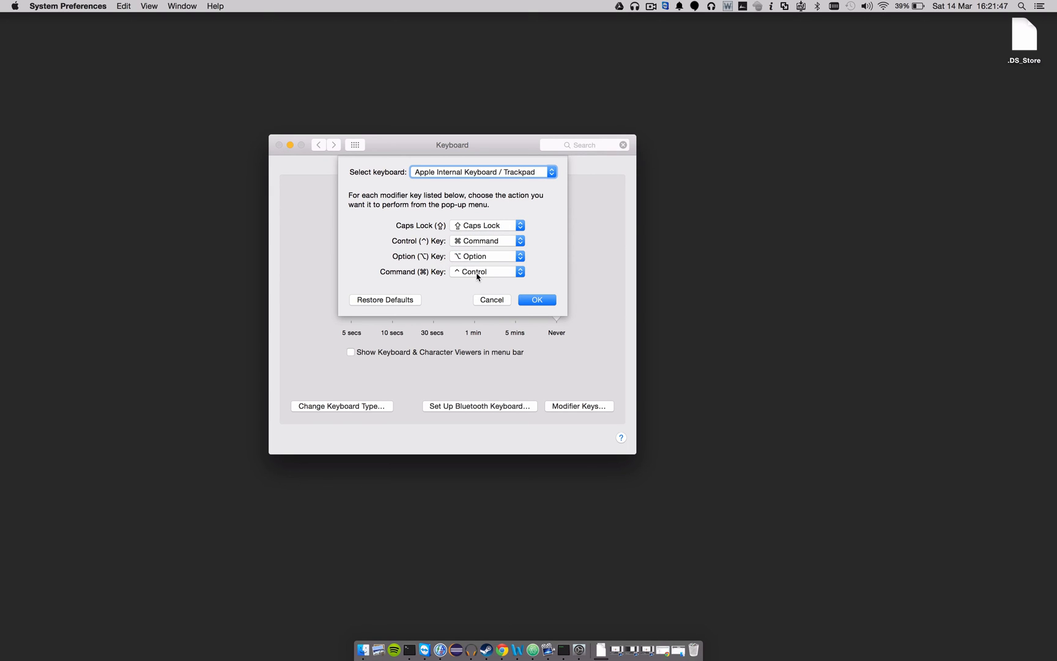